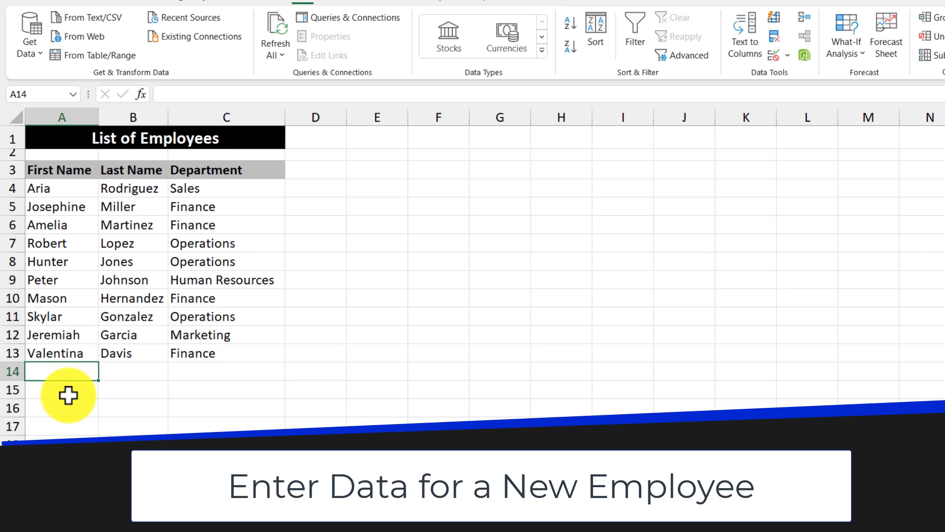
text(Ave)
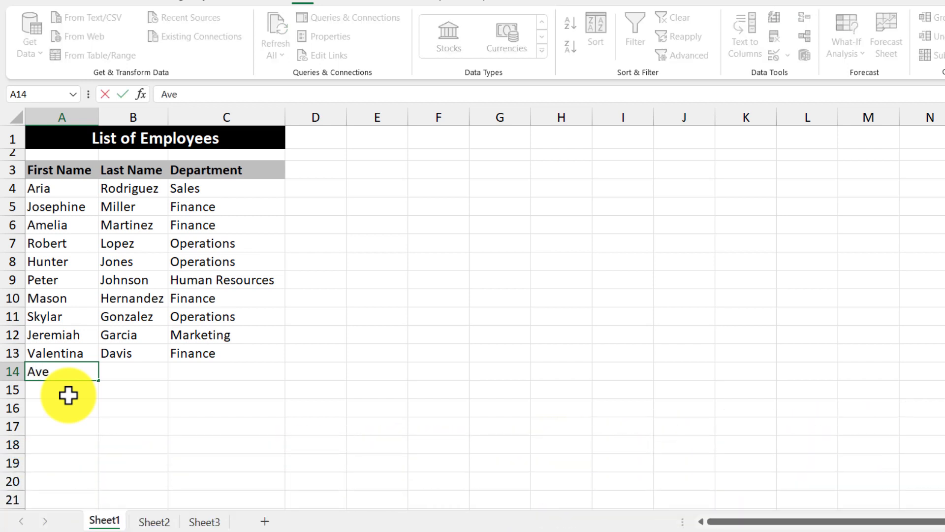
text(ry)
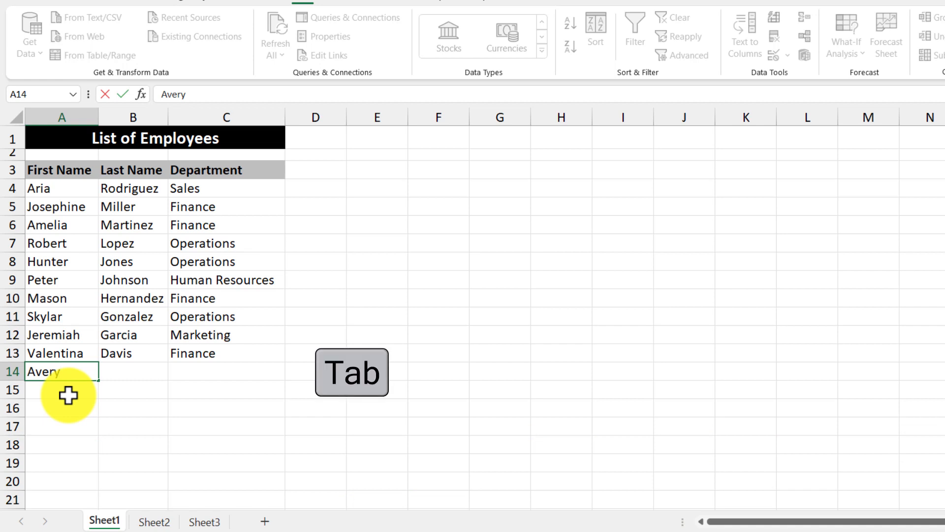
key(tab)
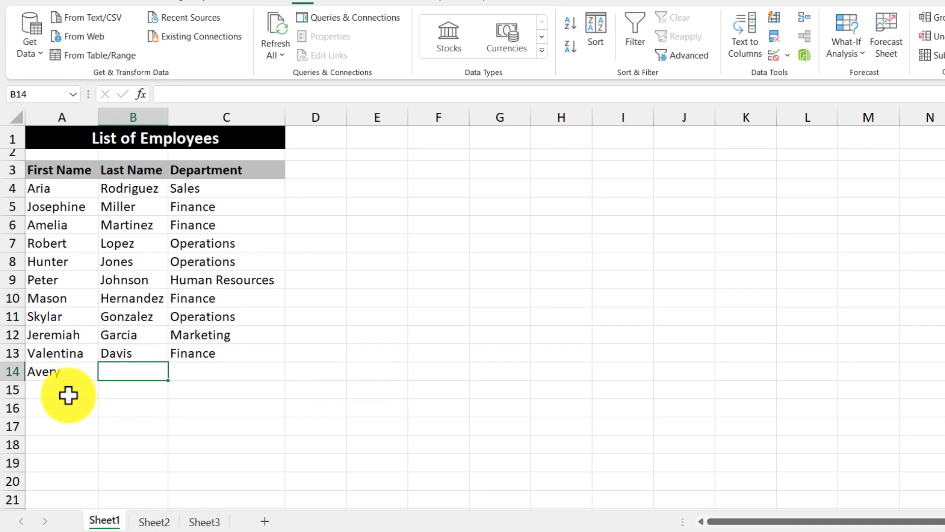
text(Brown)
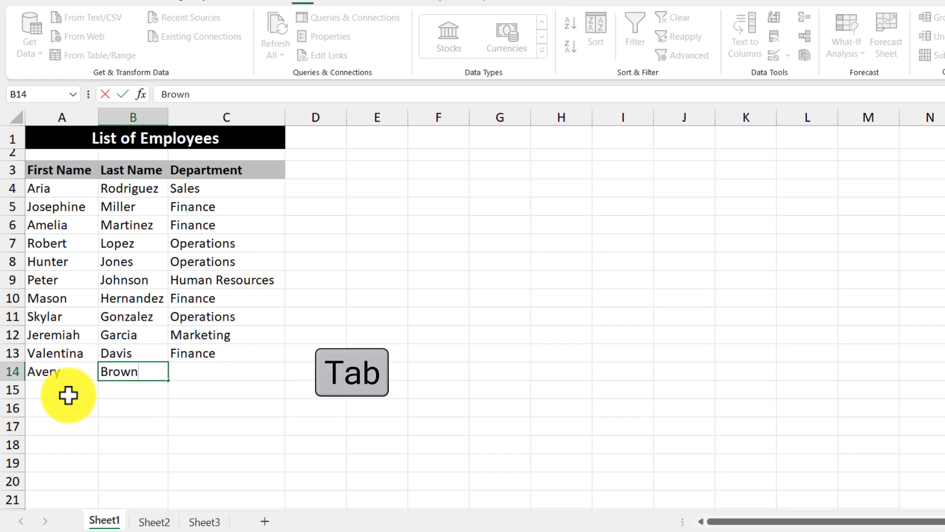
key(Tab)
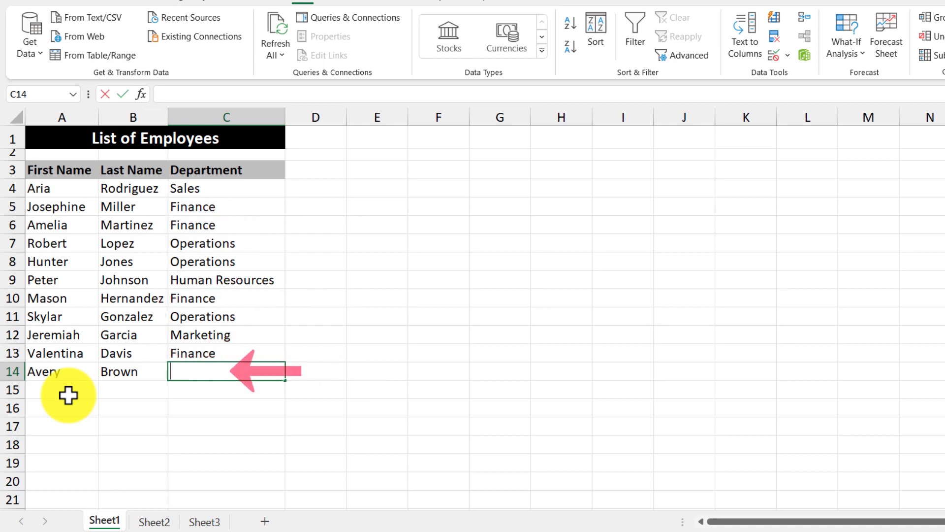
text(Finance)
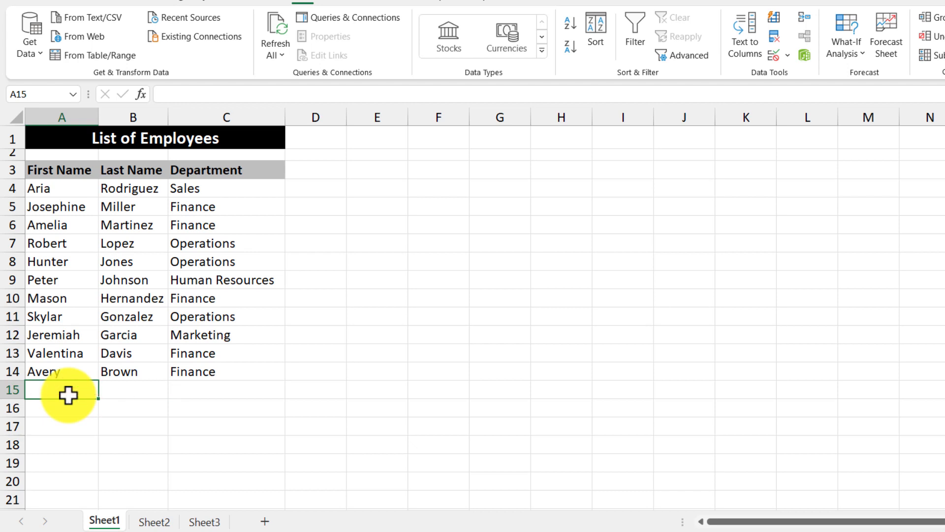
text(Matthew)
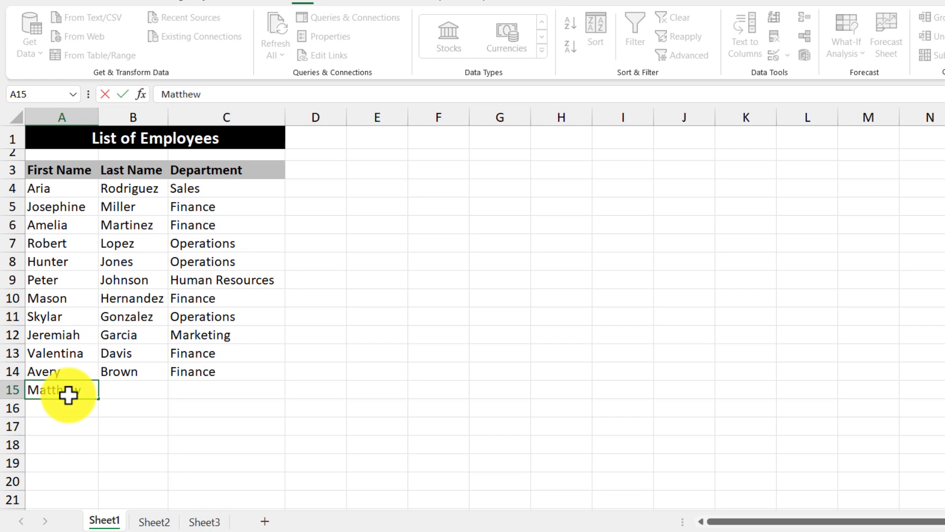
key(Tab)
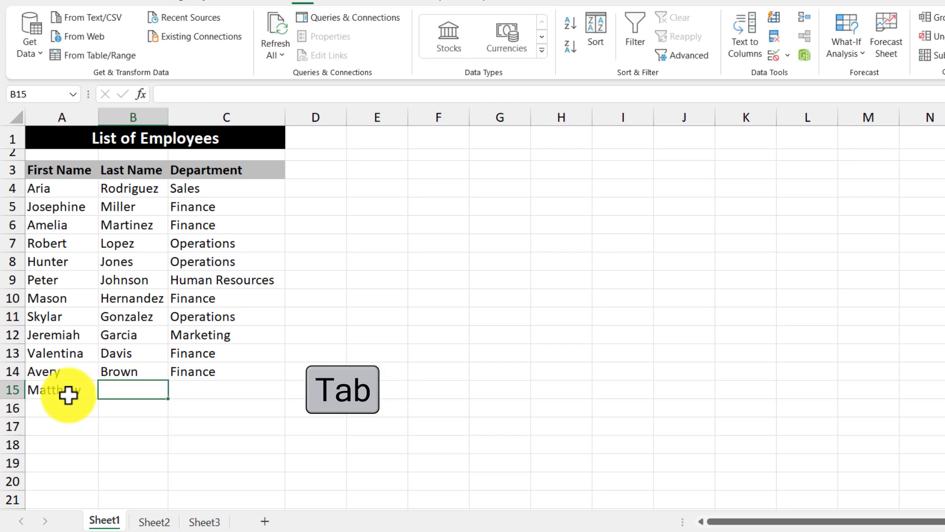
key(Tab)
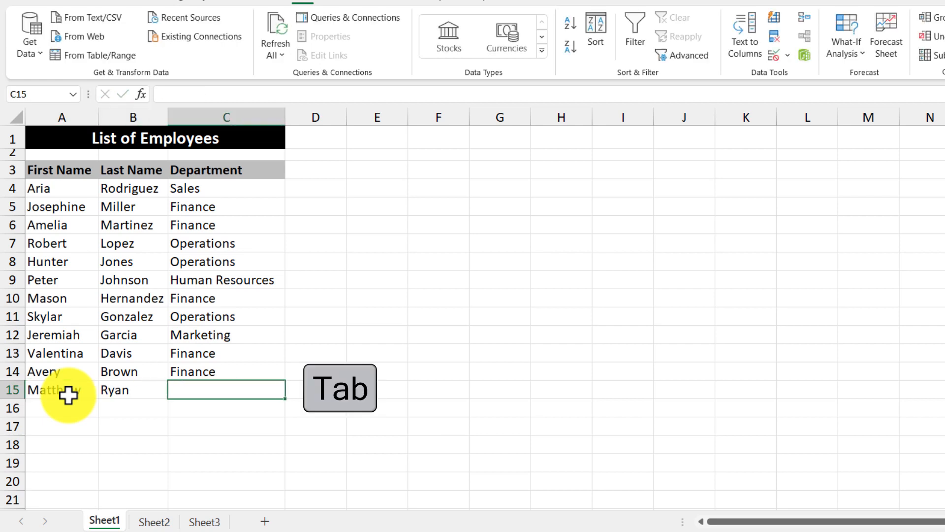
text(Operations)
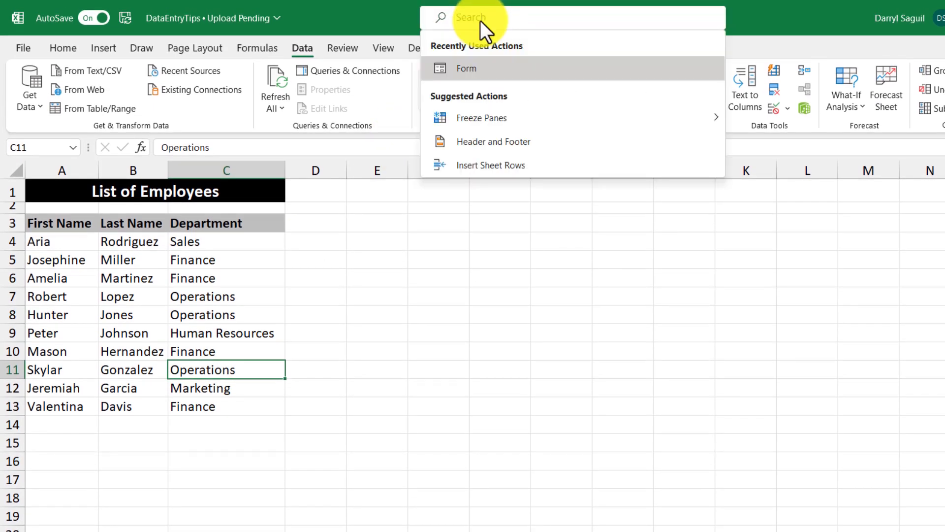
- Search for 'form' and launch the Form command for the employee list
text(form)
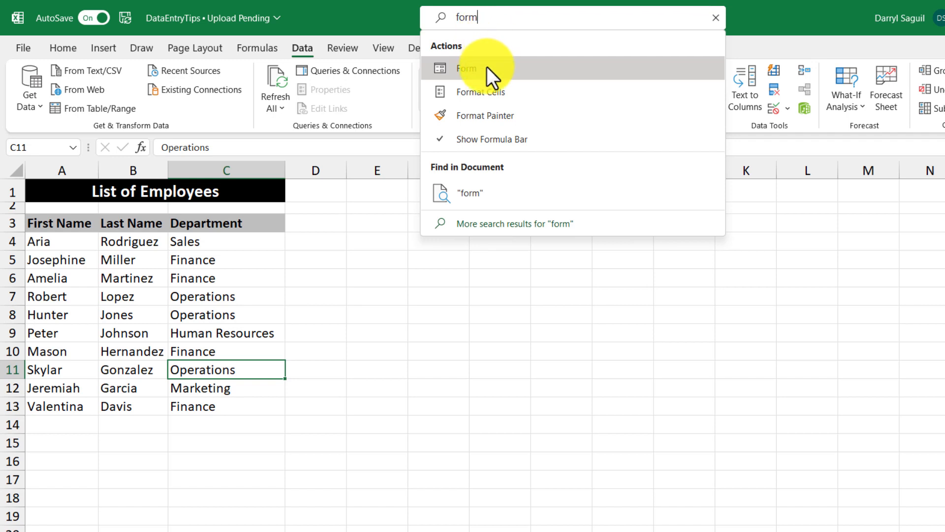
click(466, 68)
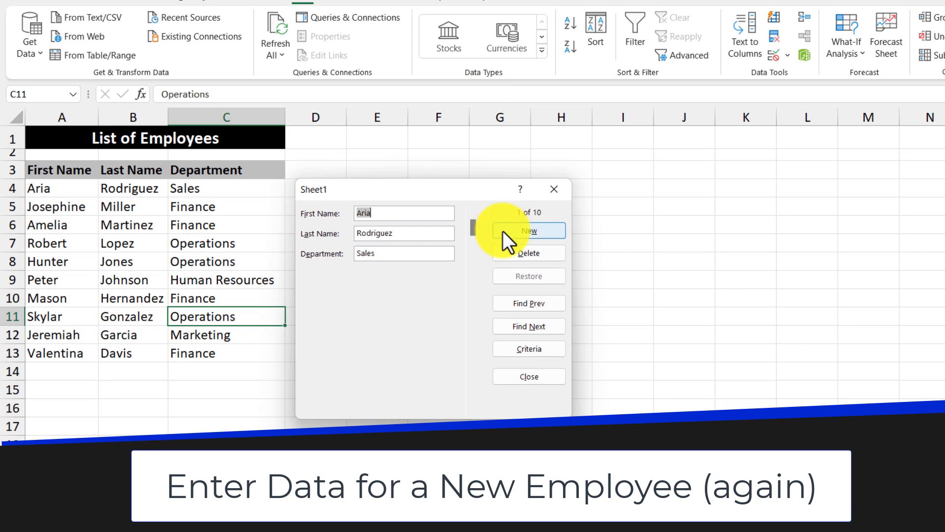
click(529, 230)
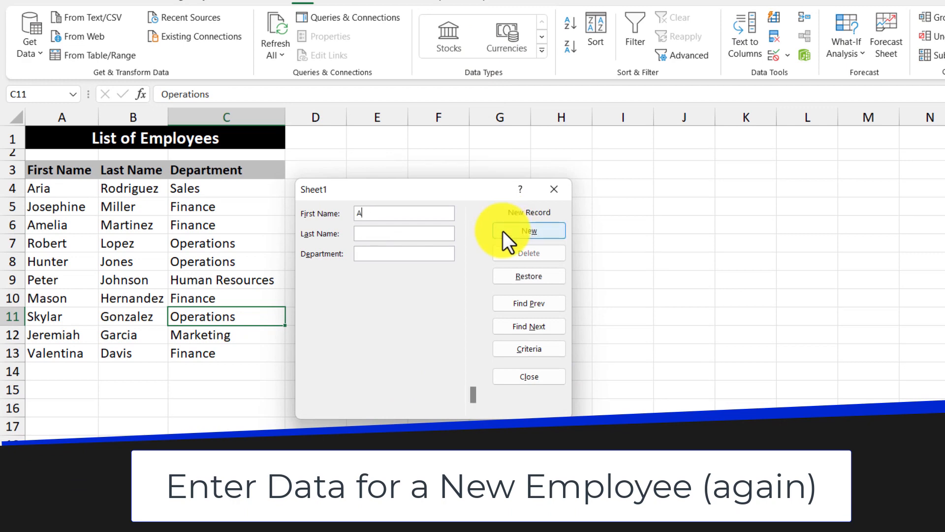
key(Tab)
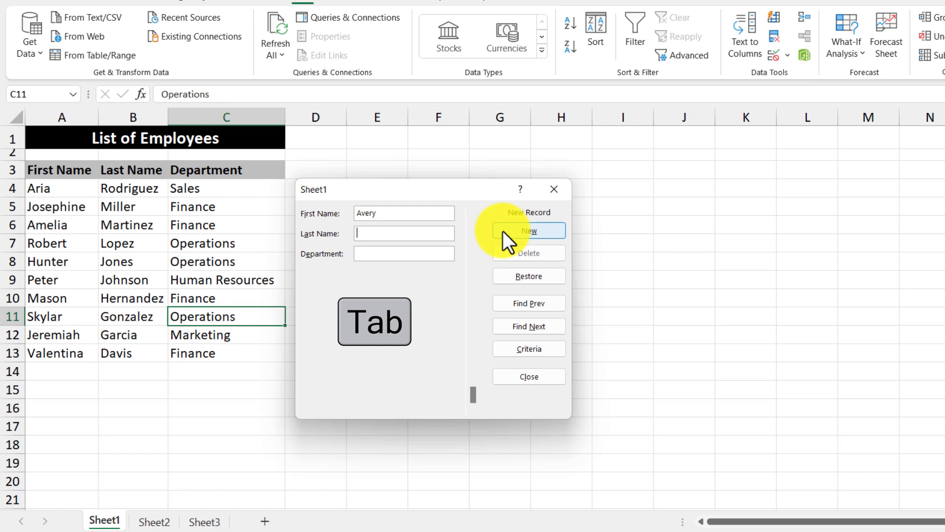
text(Bro)
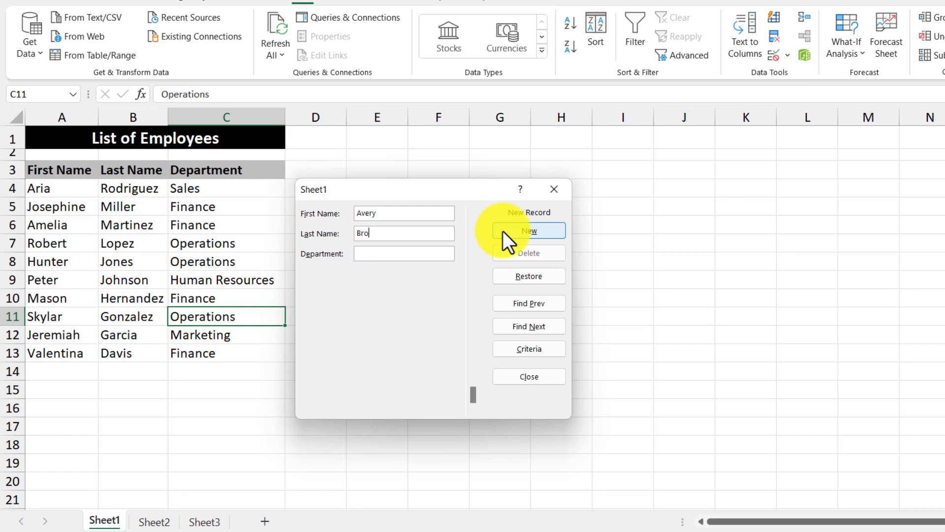
key(Tab)
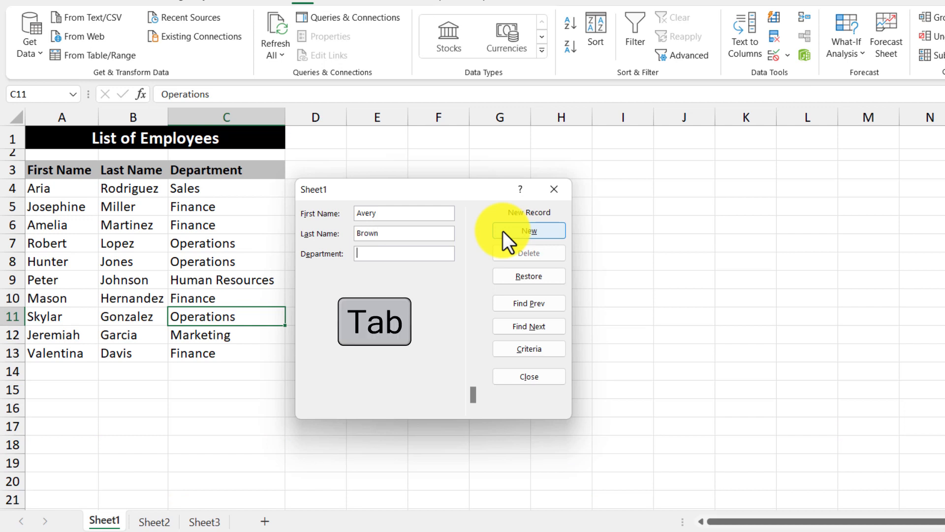
text(Finance)
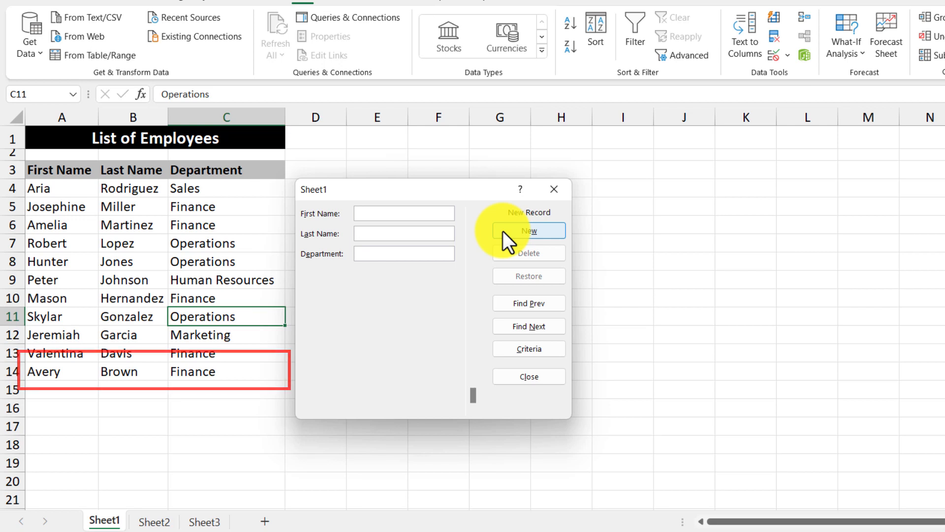
click(528, 230)
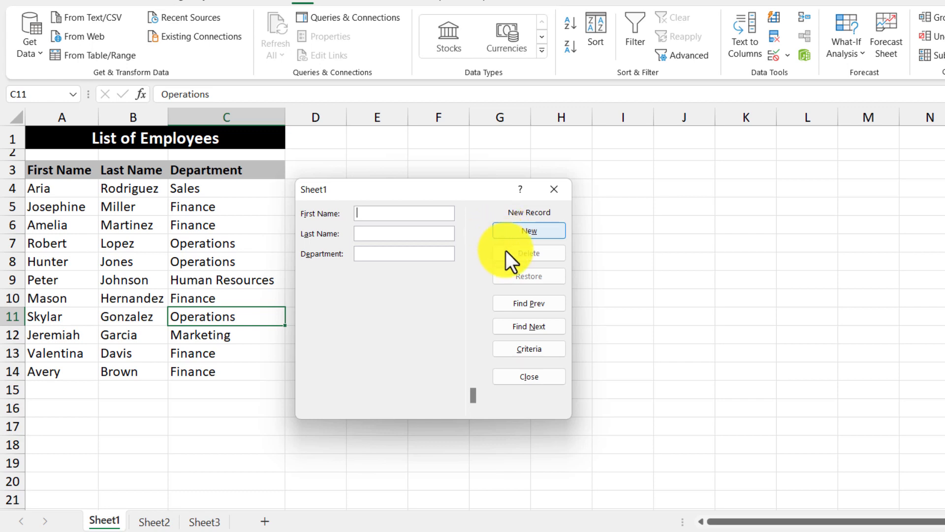
click(528, 302)
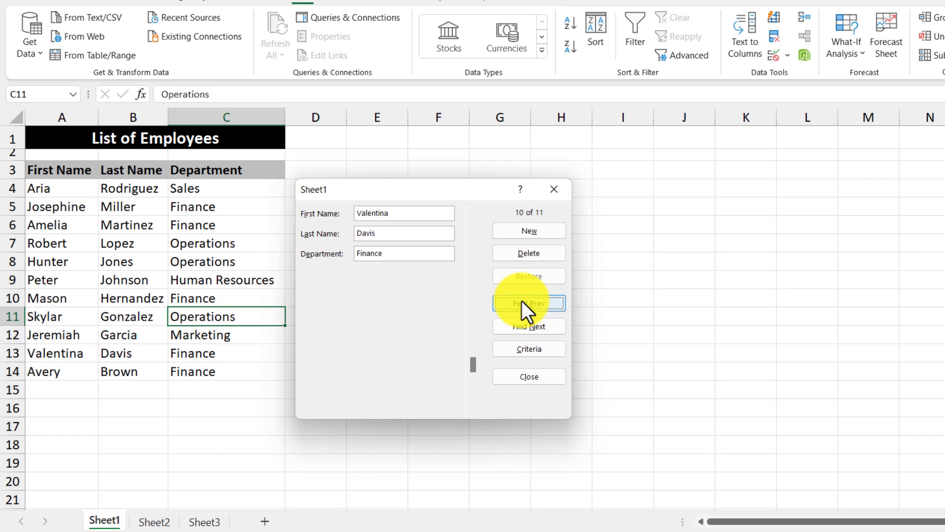
click(529, 303)
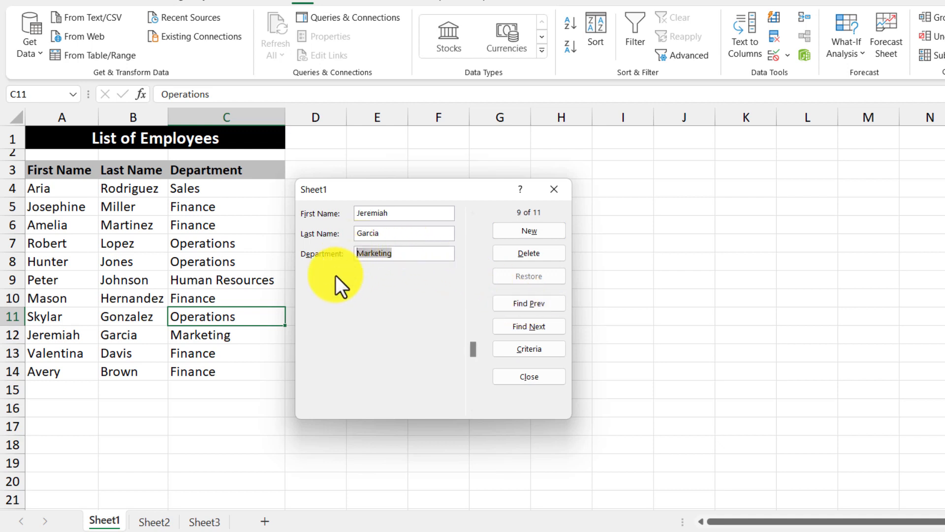
text(Operations)
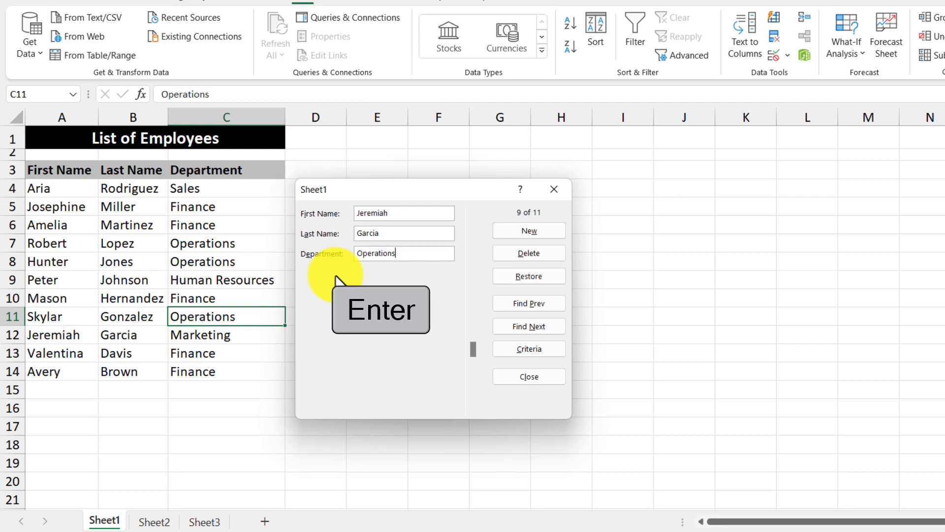
click(528, 326)
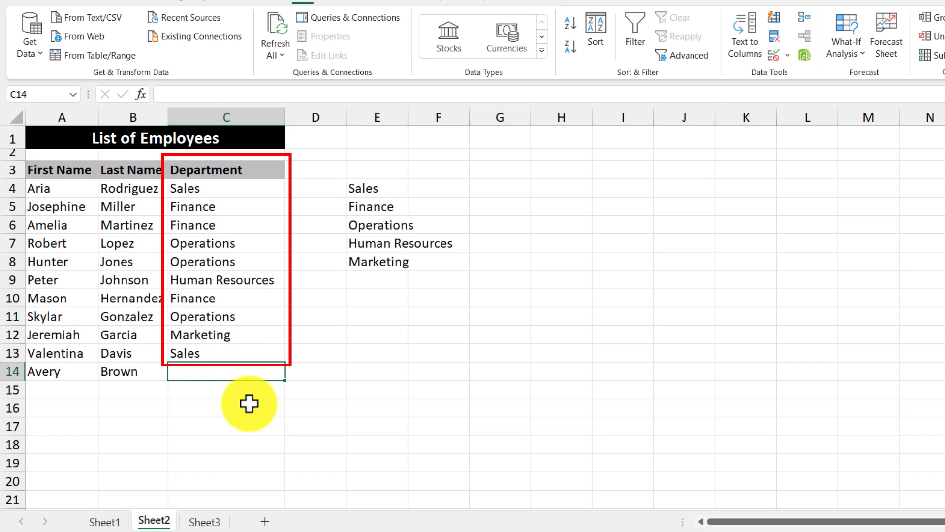
key(alt+down)
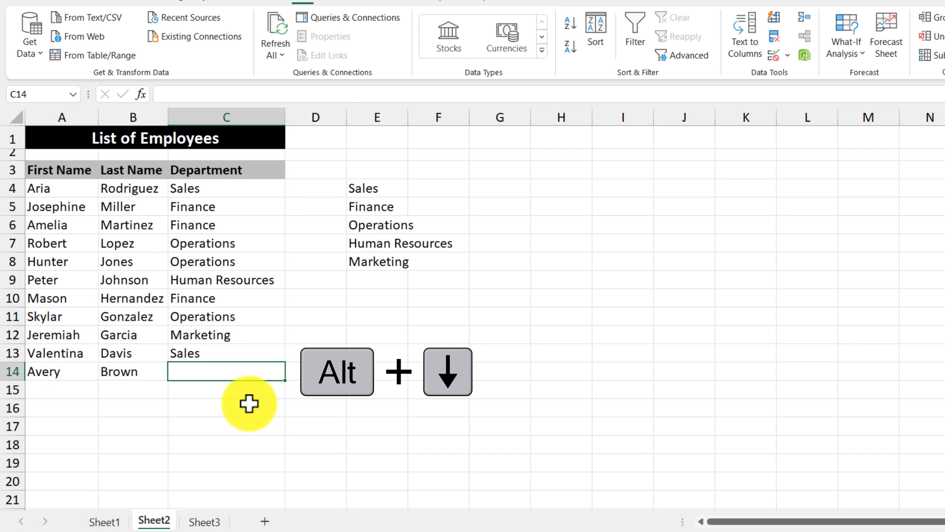
key(alt+down)
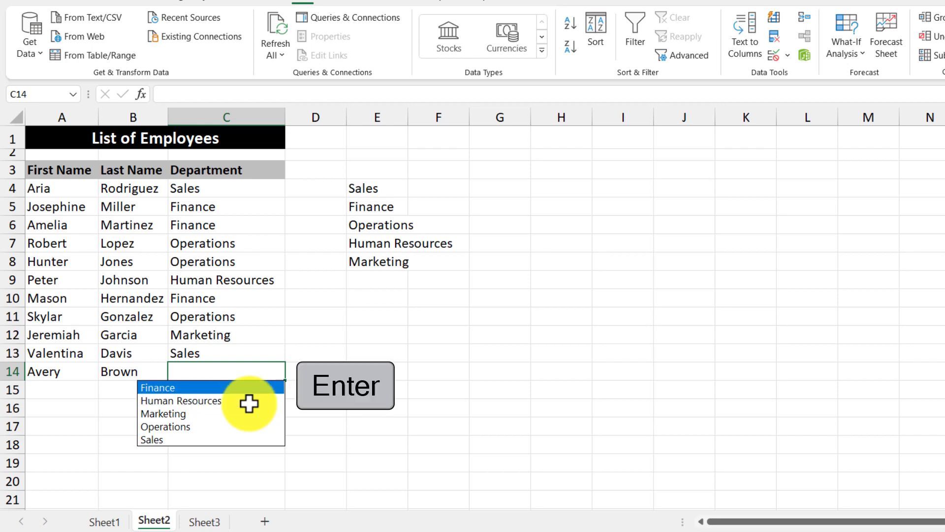
click(157, 387)
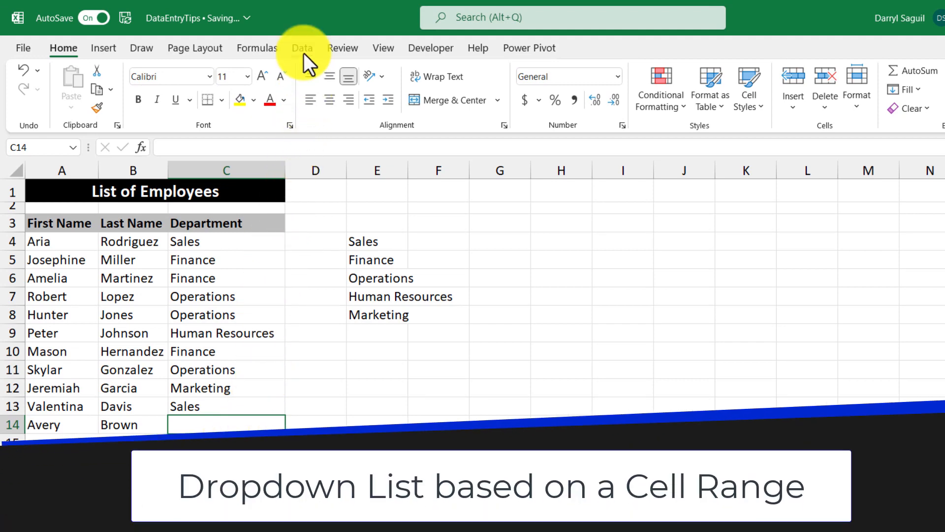
- Apply List data validation to C14 with source E4:E8
click(302, 48)
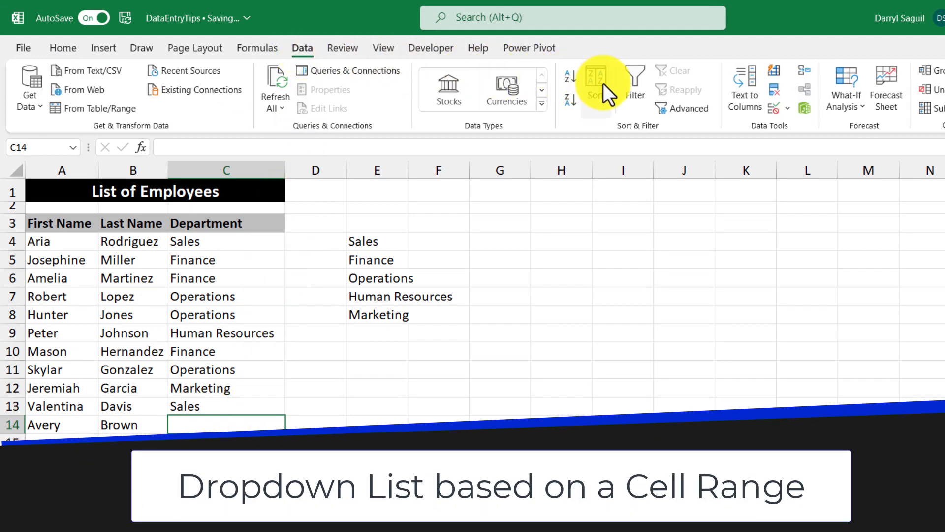
mouse_move(774, 109)
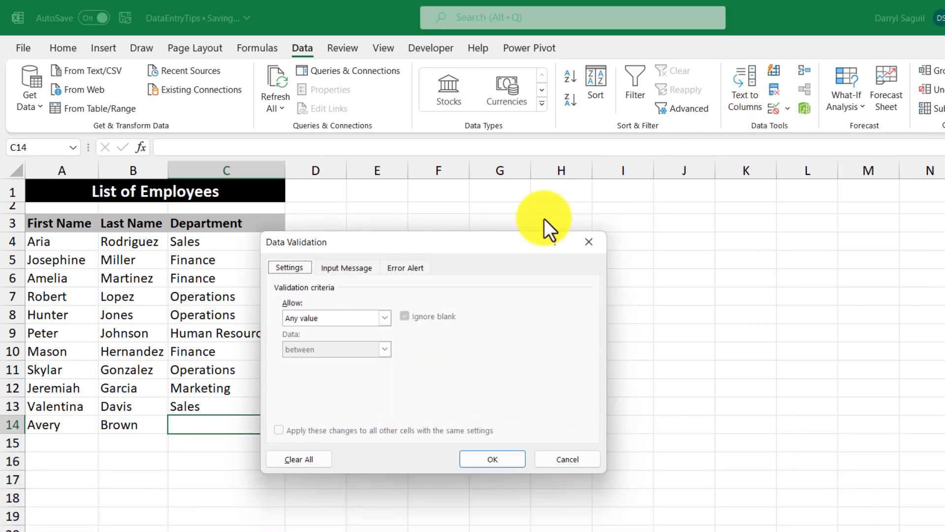
click(384, 317)
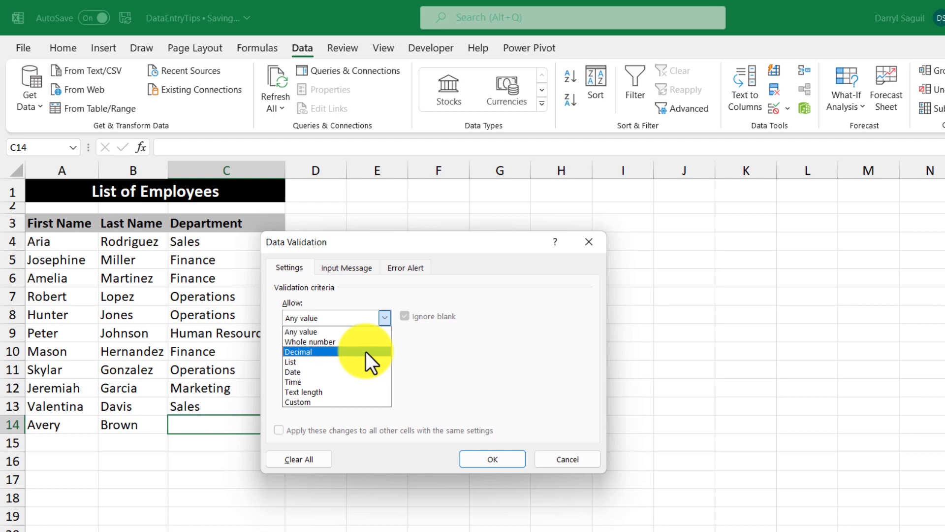
click(290, 361)
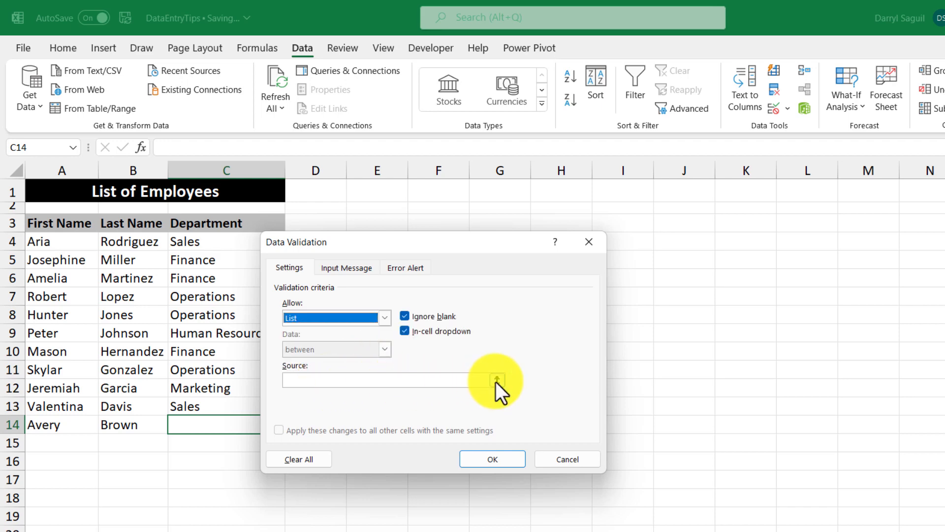
click(496, 380)
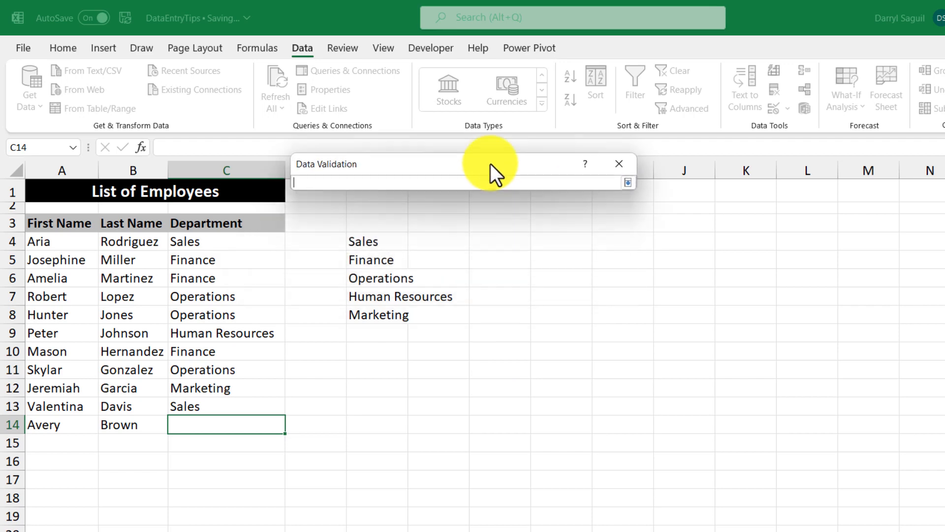
drag(362, 241, 379, 314)
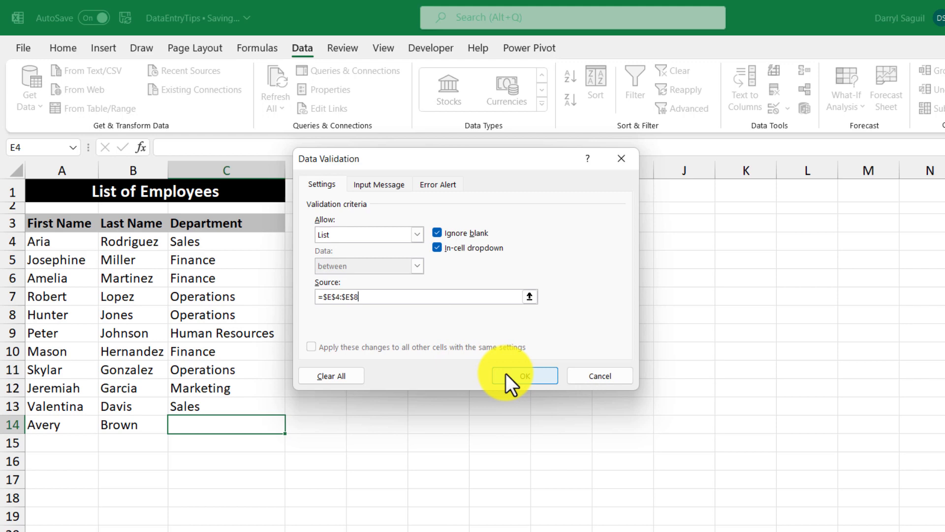
click(523, 376)
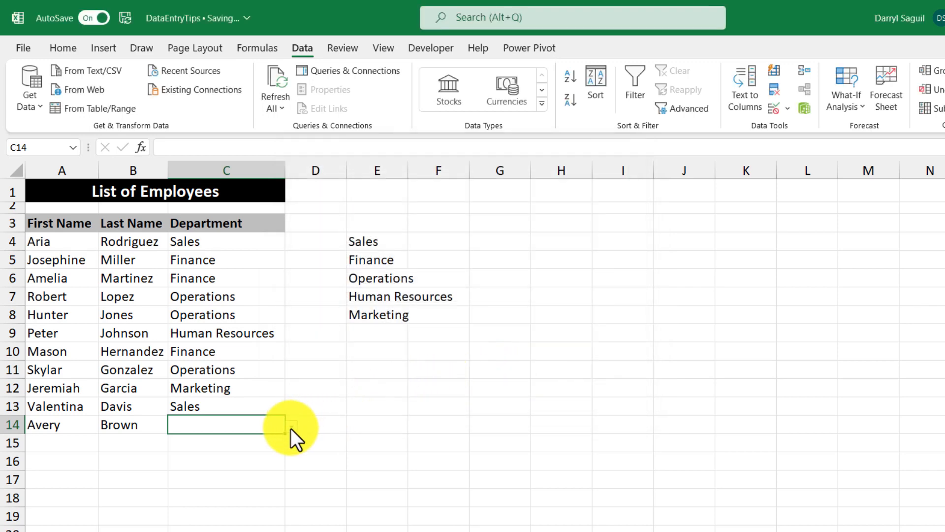
click(280, 424)
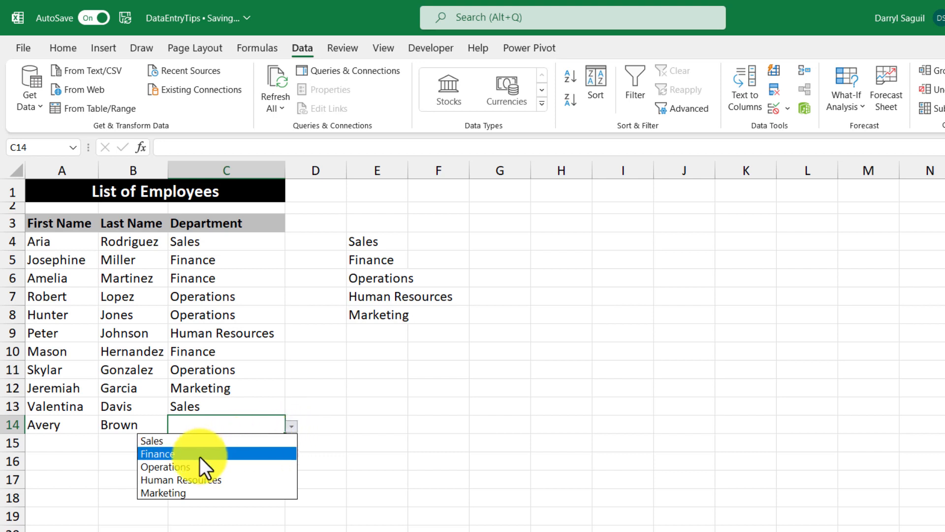
click(156, 453)
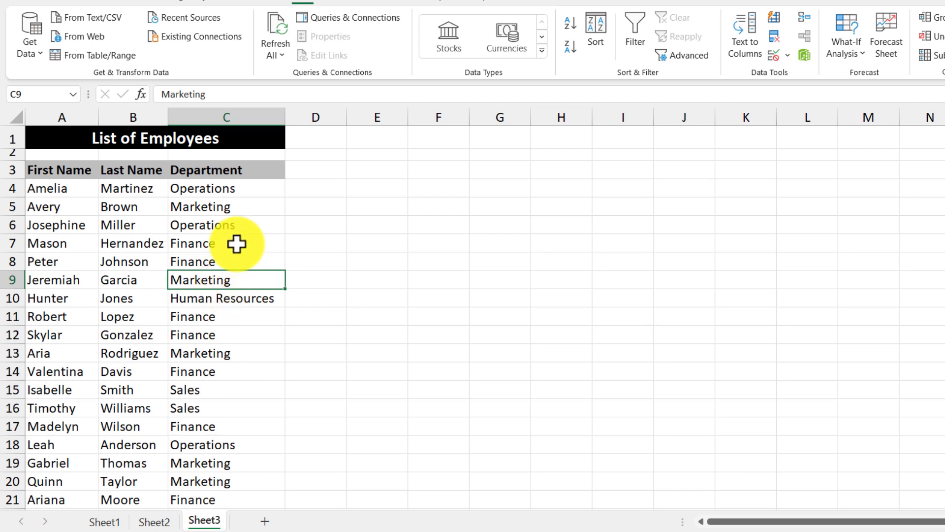
- Sort the Sheet3 list by Department A to Z, then right-click a First Name cell
right_click(193, 242)
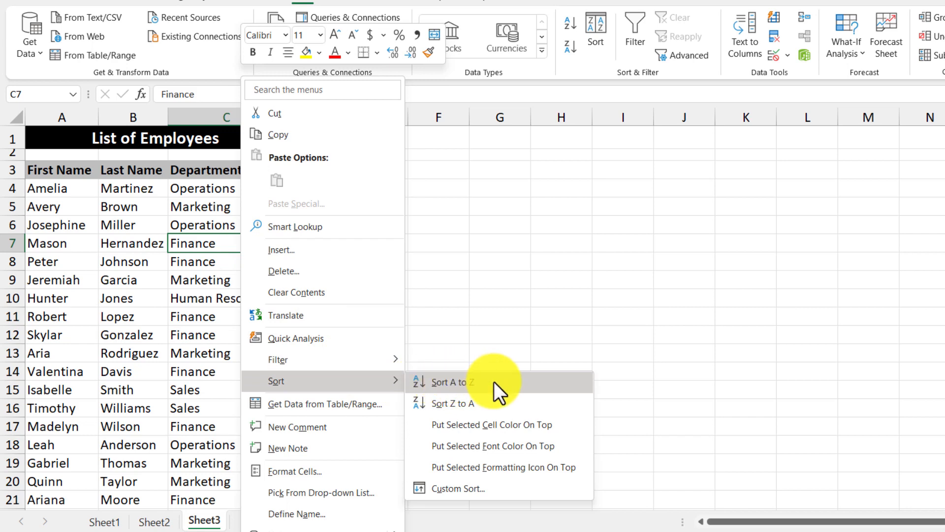
click(446, 382)
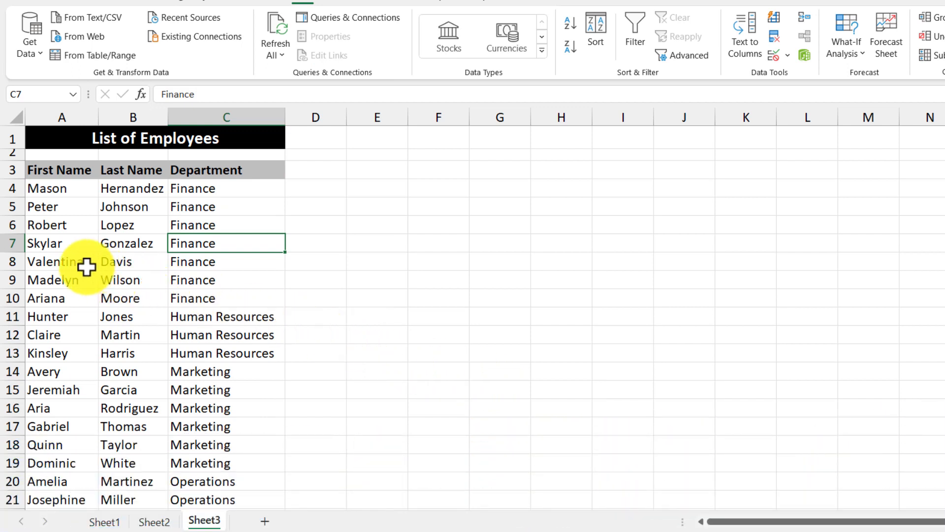
right_click(48, 261)
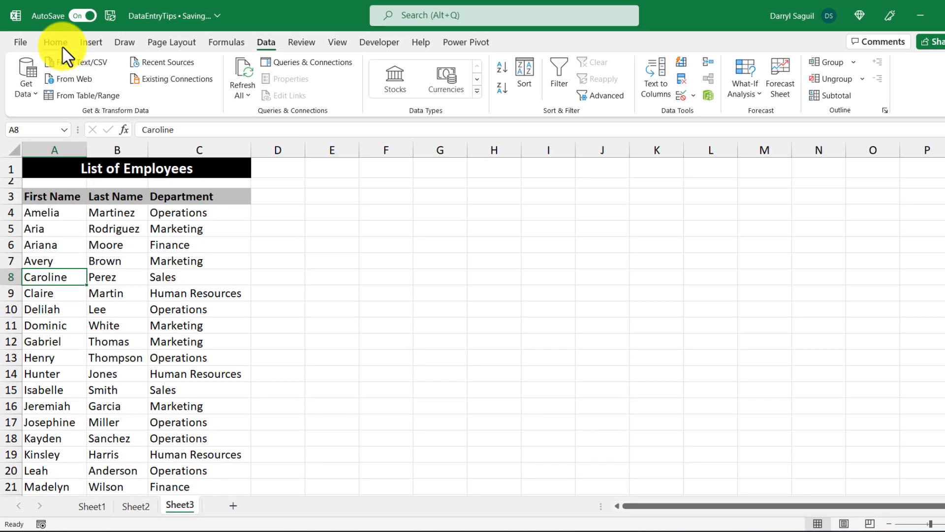
- Open Custom Sort from the Home tab's Sort & Filter menu
click(54, 42)
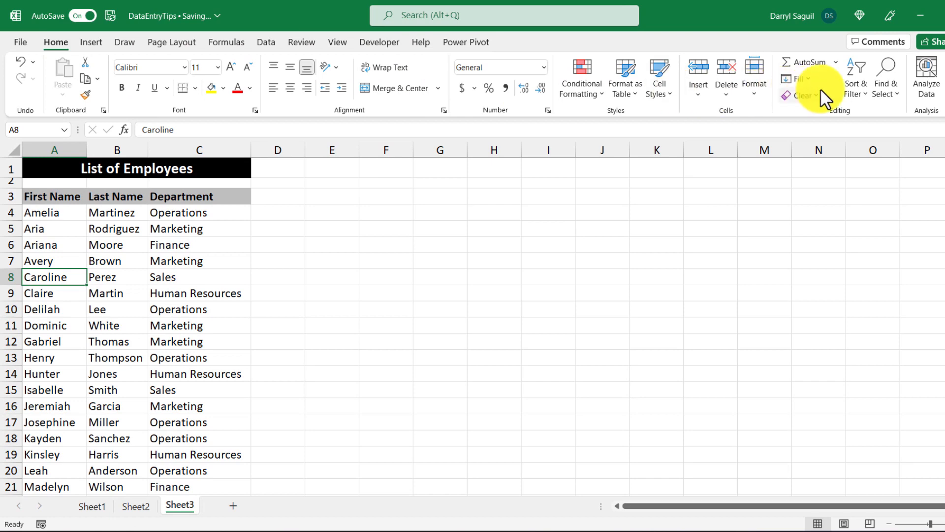
click(855, 77)
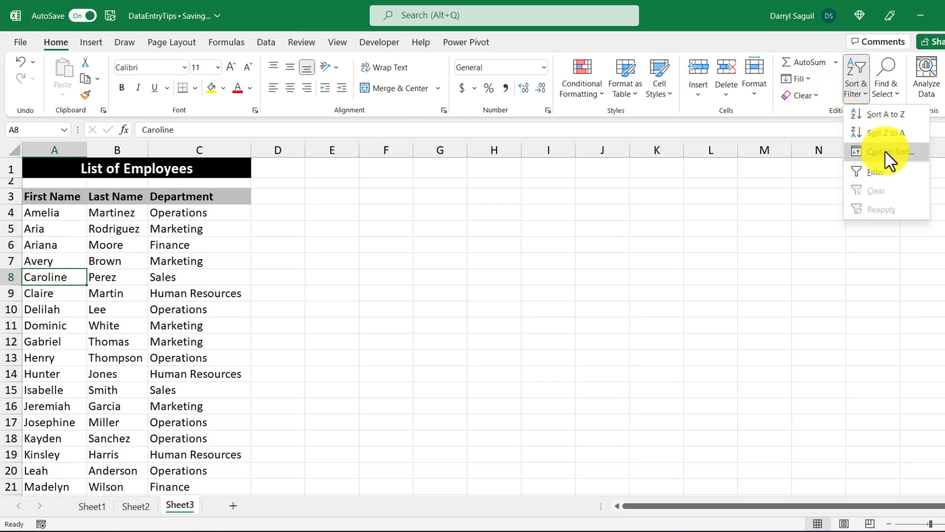
click(884, 151)
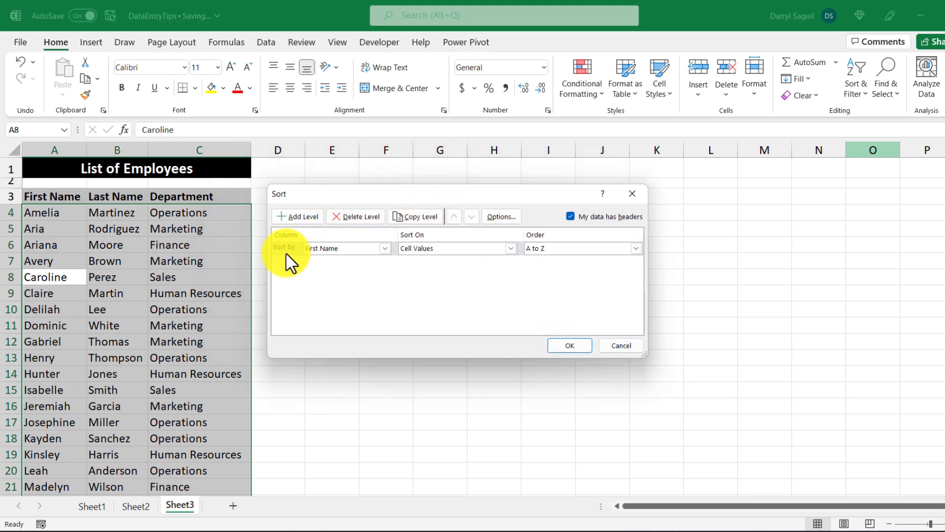
- Sort the employee list by Department, with First Name as the second sort level
click(383, 248)
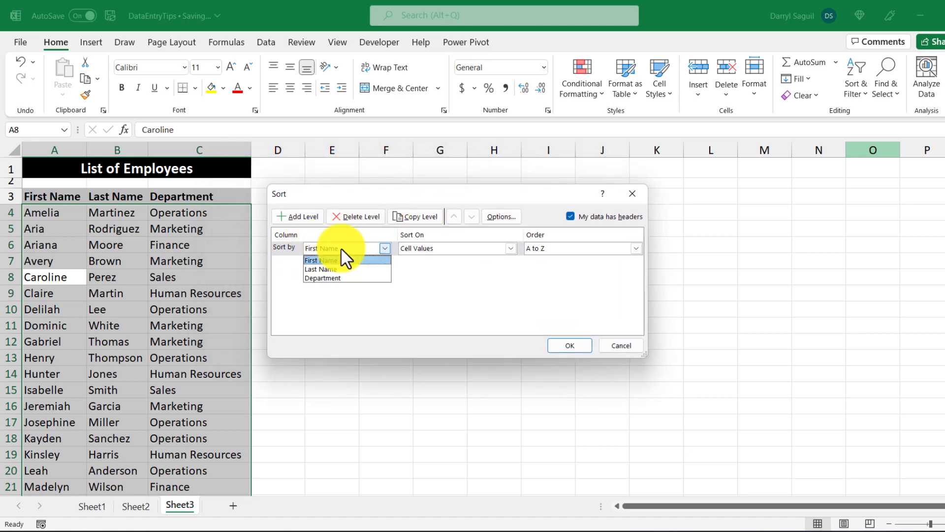
click(323, 278)
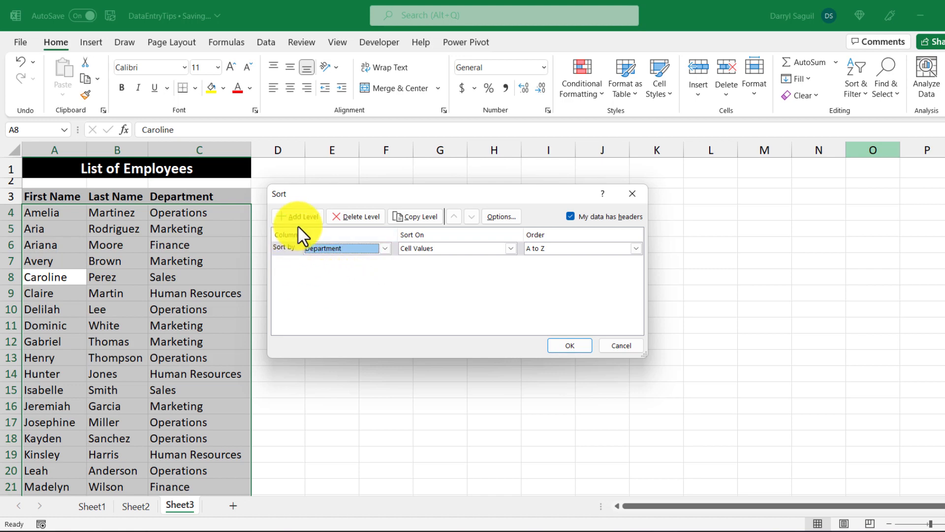
click(298, 216)
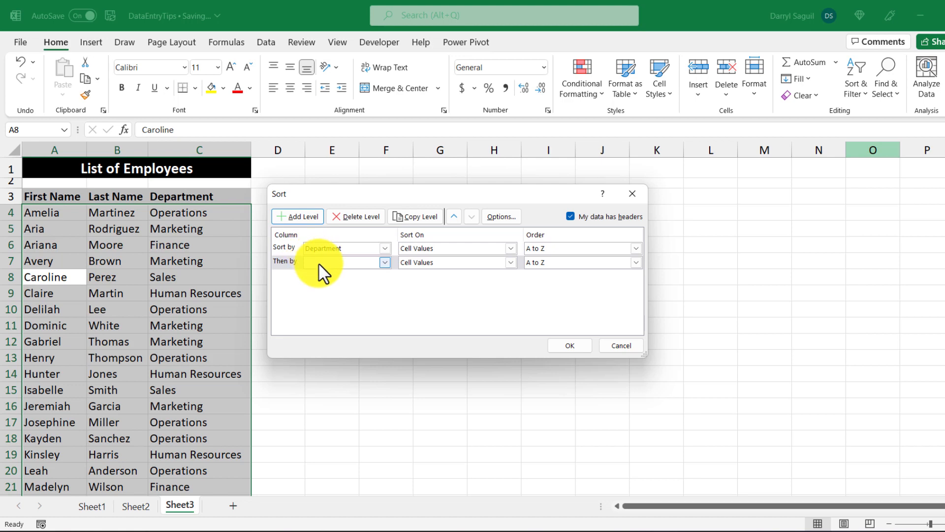
click(342, 262)
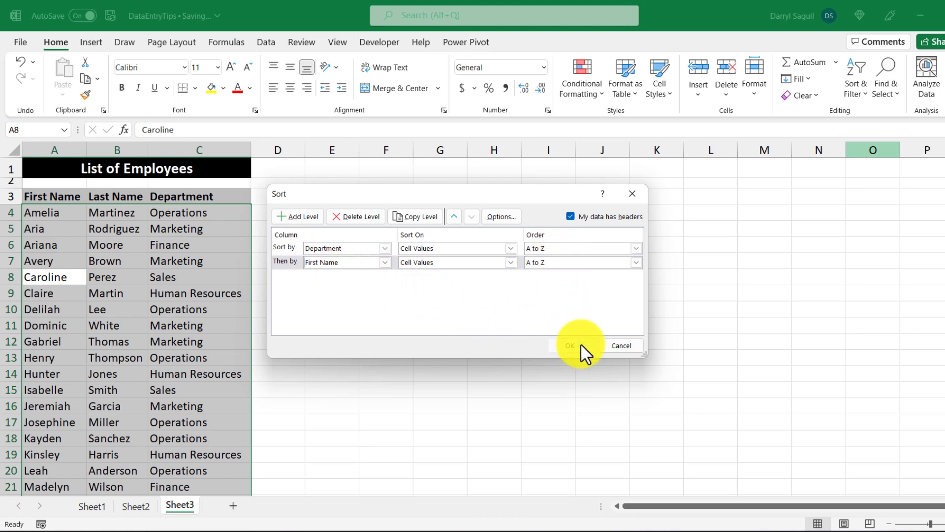
click(569, 345)
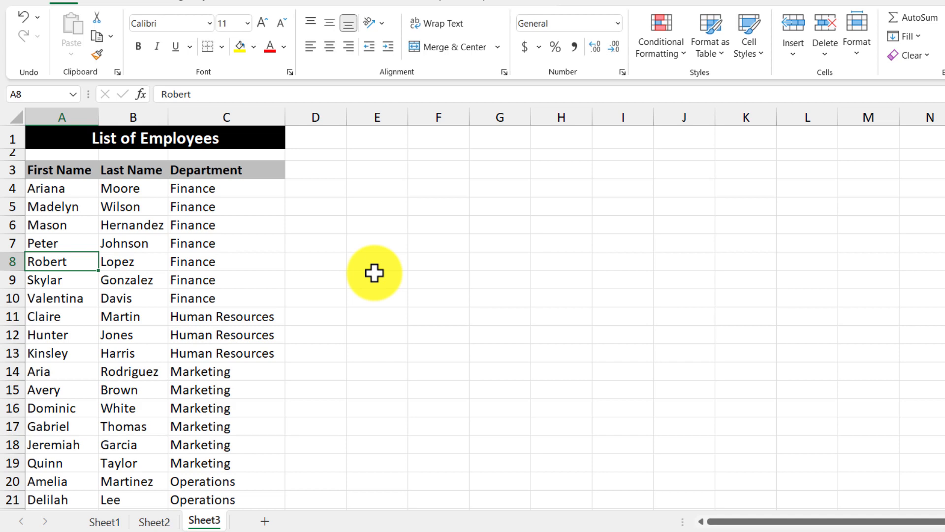
scroll(down, 3)
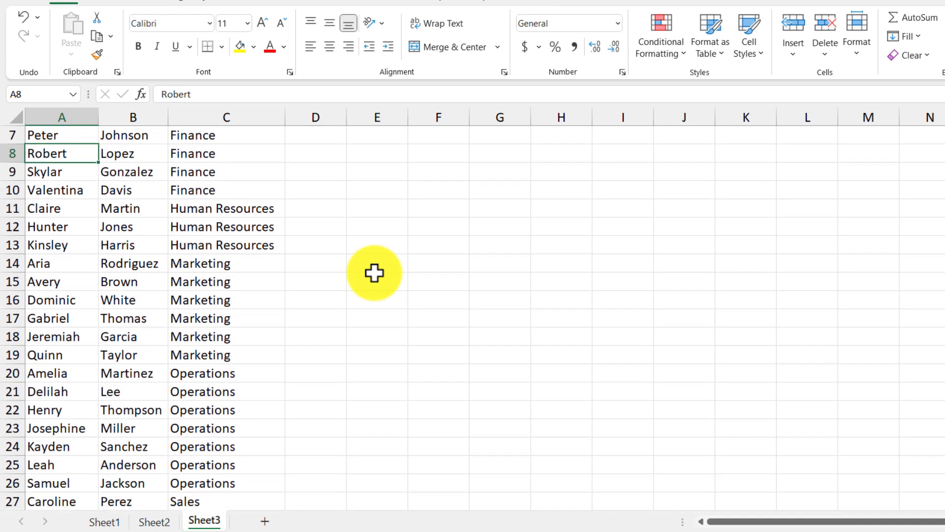
scroll(down, 3)
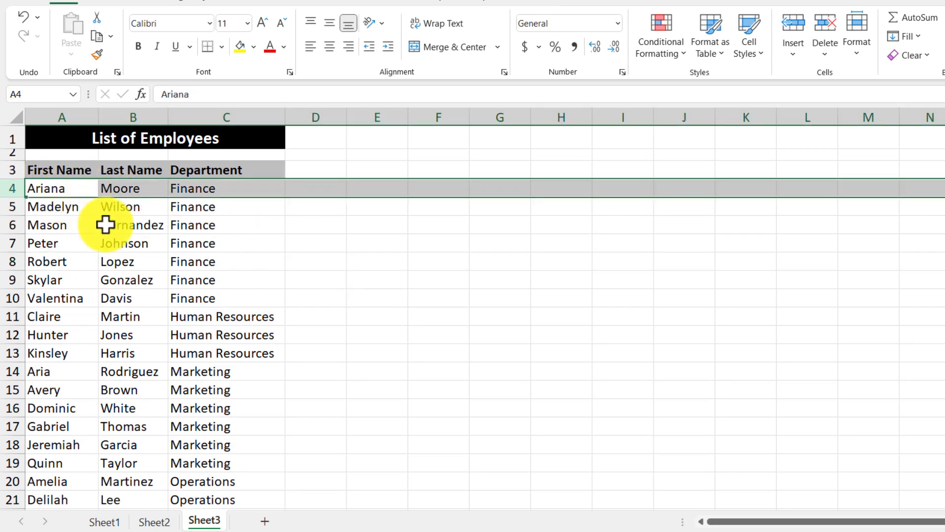
mouse_move(108, 244)
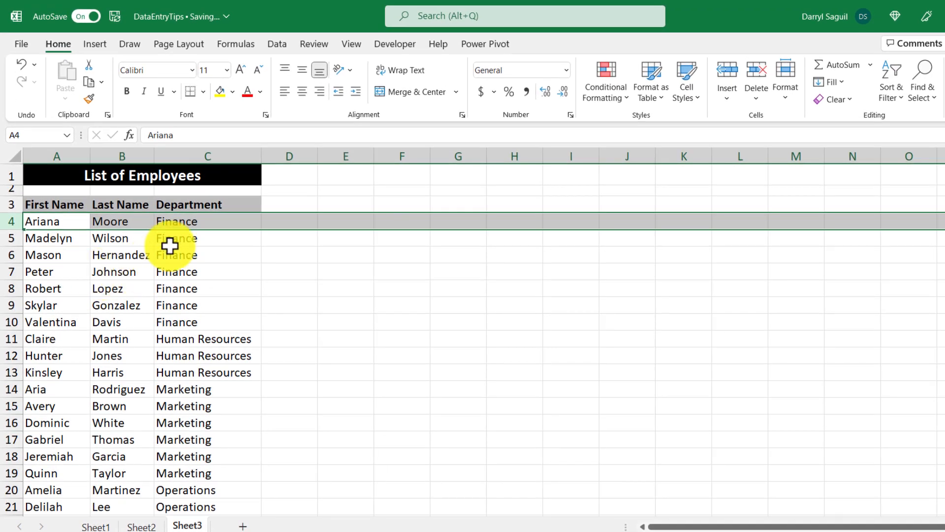
- Freeze the title and header rows, scroll to test, then unfreeze the panes
click(351, 44)
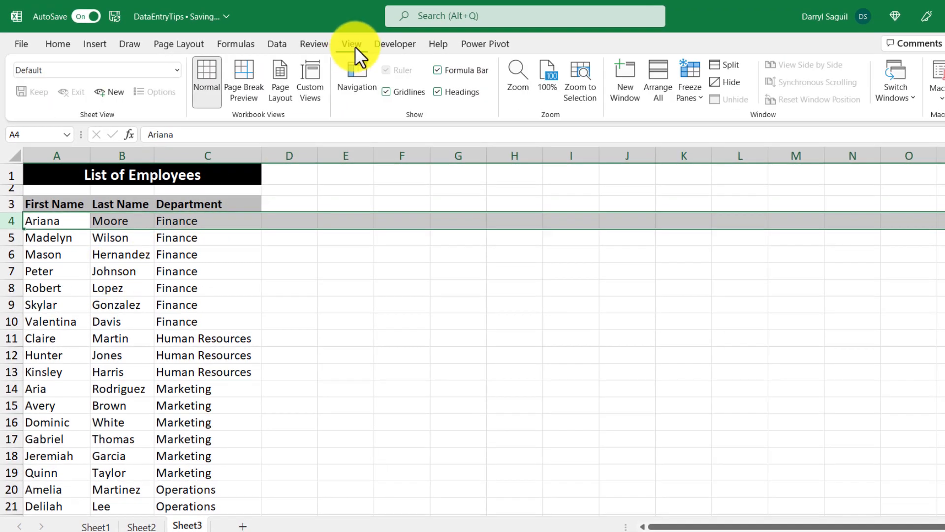
click(689, 80)
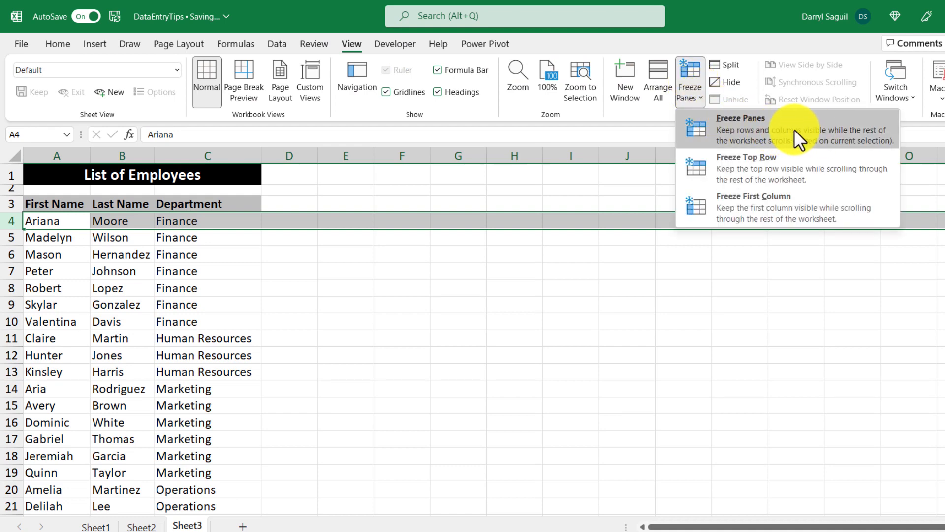
mouse_move(807, 207)
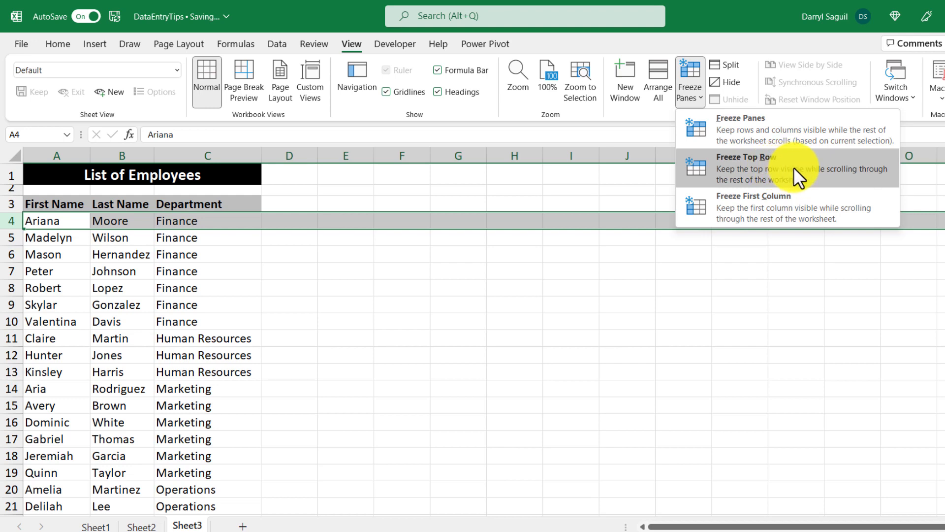
mouse_move(811, 205)
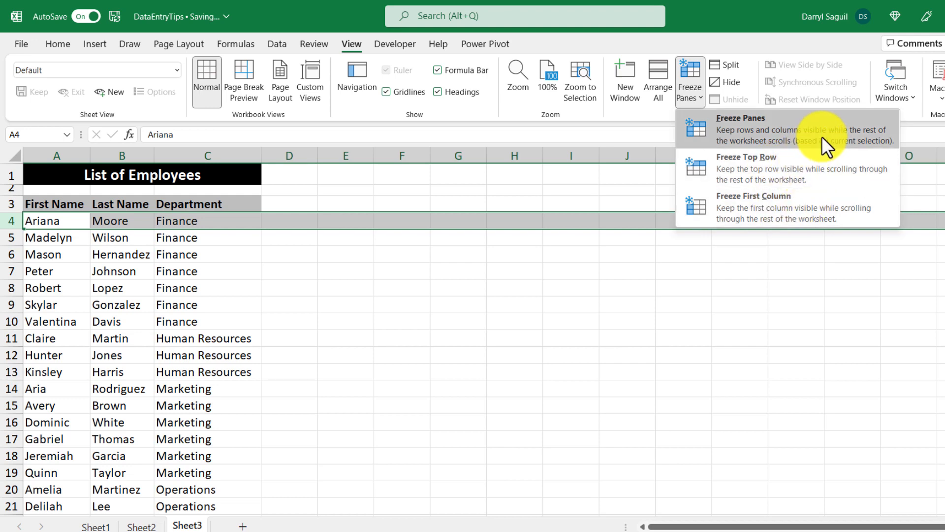
mouse_move(798, 137)
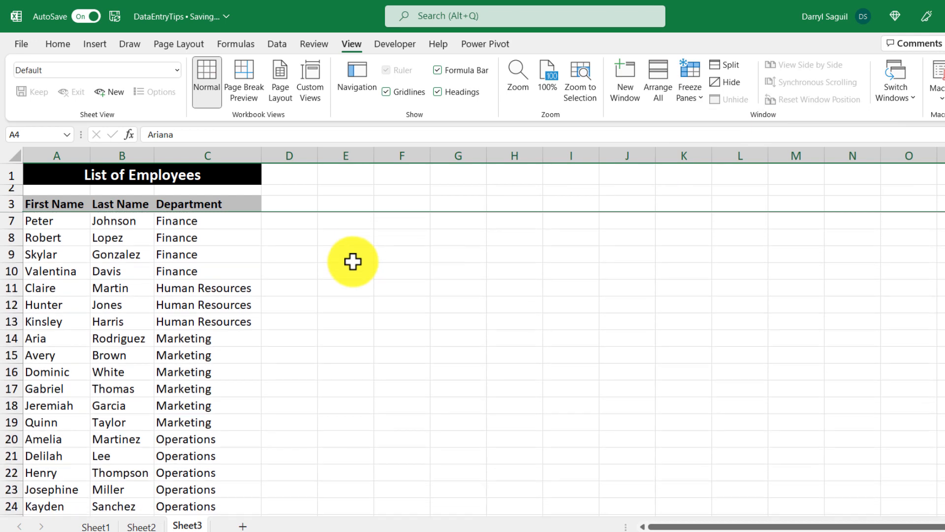
scroll(down, 3)
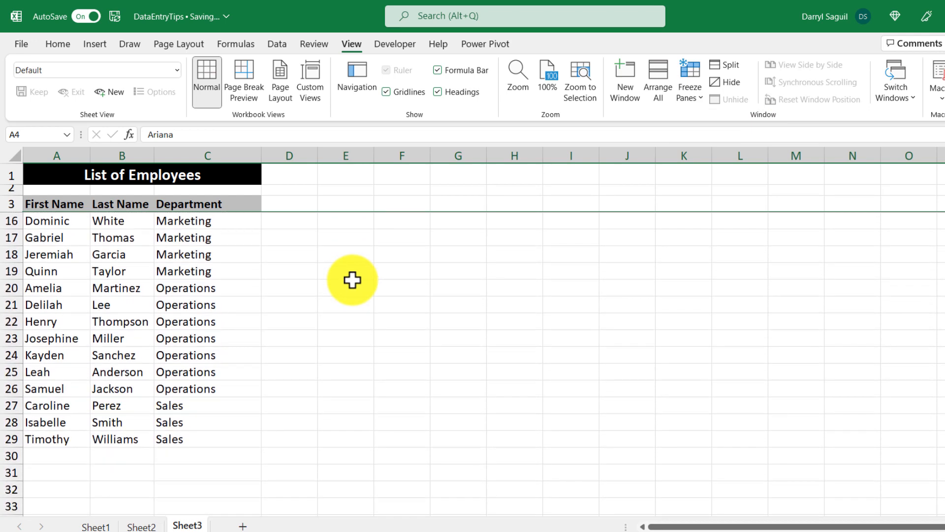
mouse_move(390, 251)
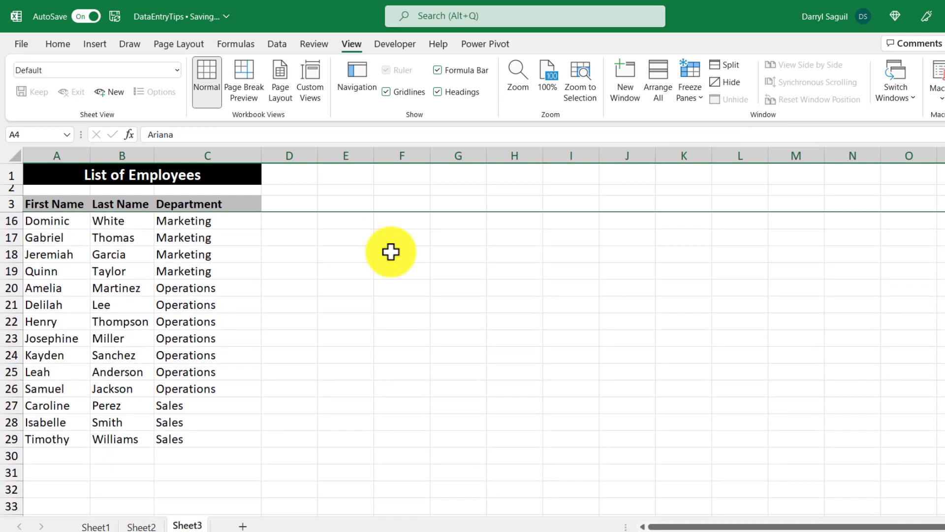
mouse_move(603, 164)
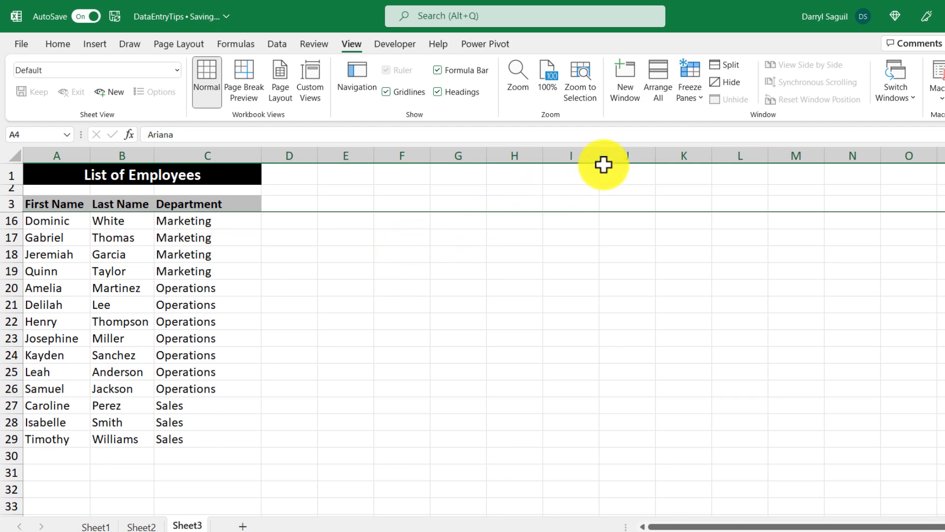
click(689, 80)
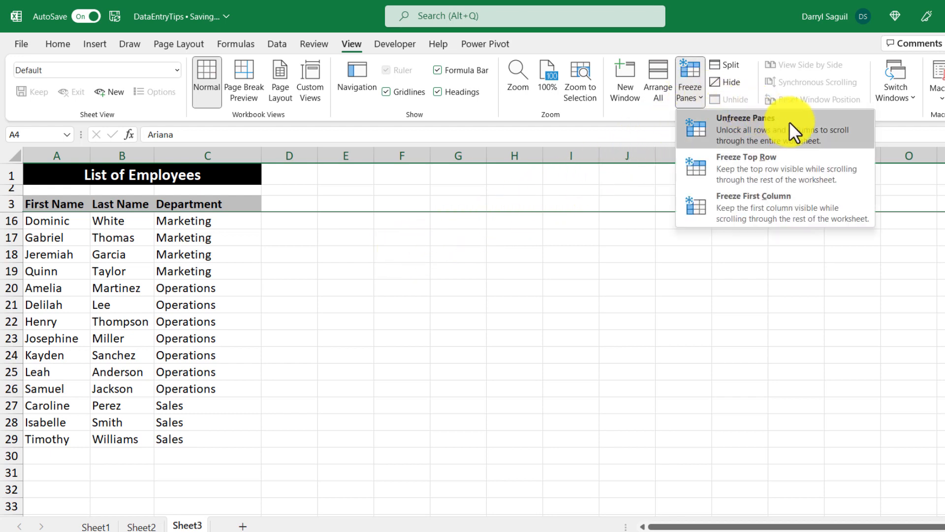
click(746, 119)
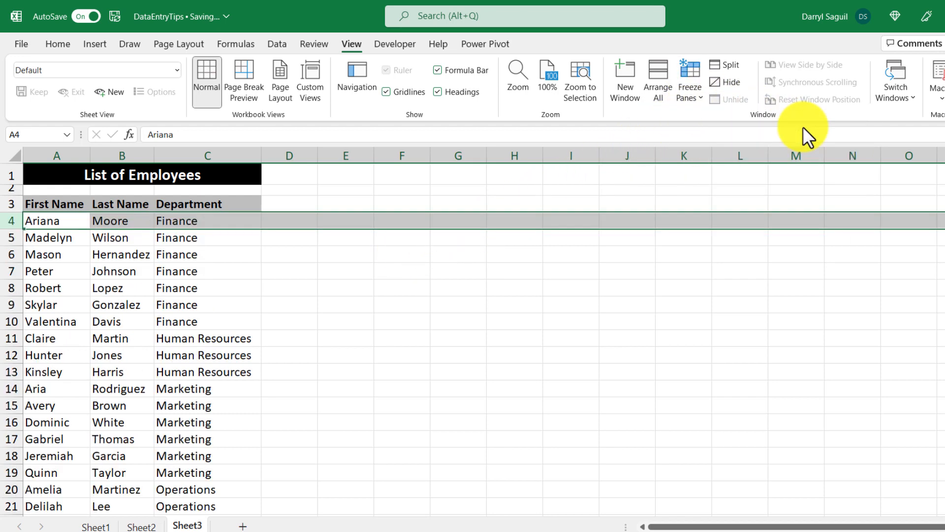